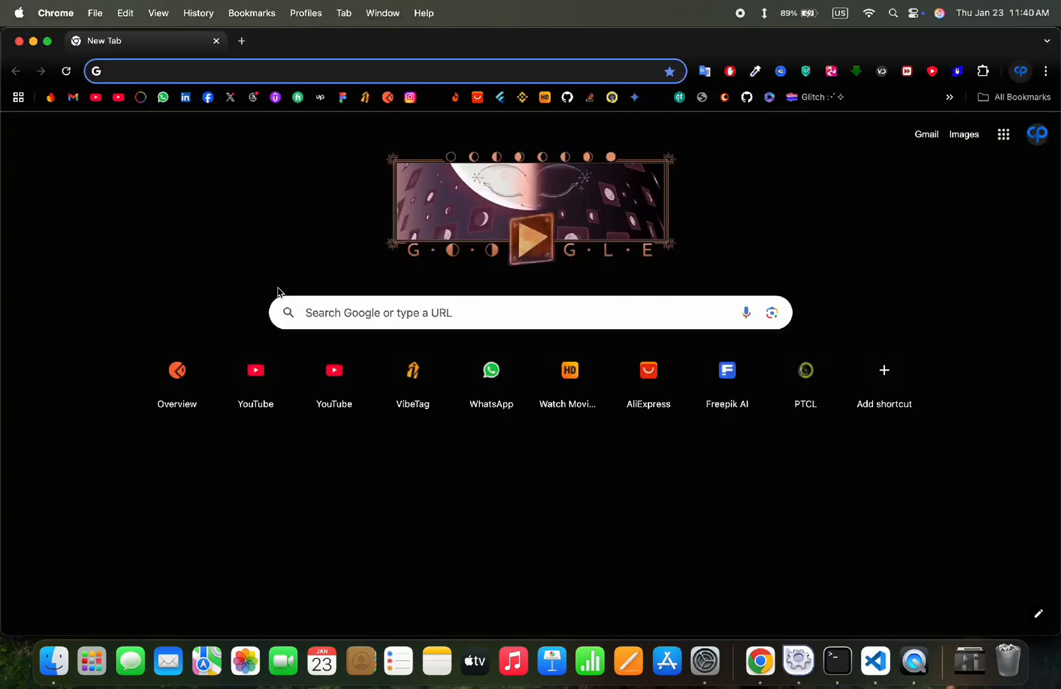
# Search Google for 'xamp download' and reach the apachefriends.org OS X installer table
pyautogui.write('xamp download')
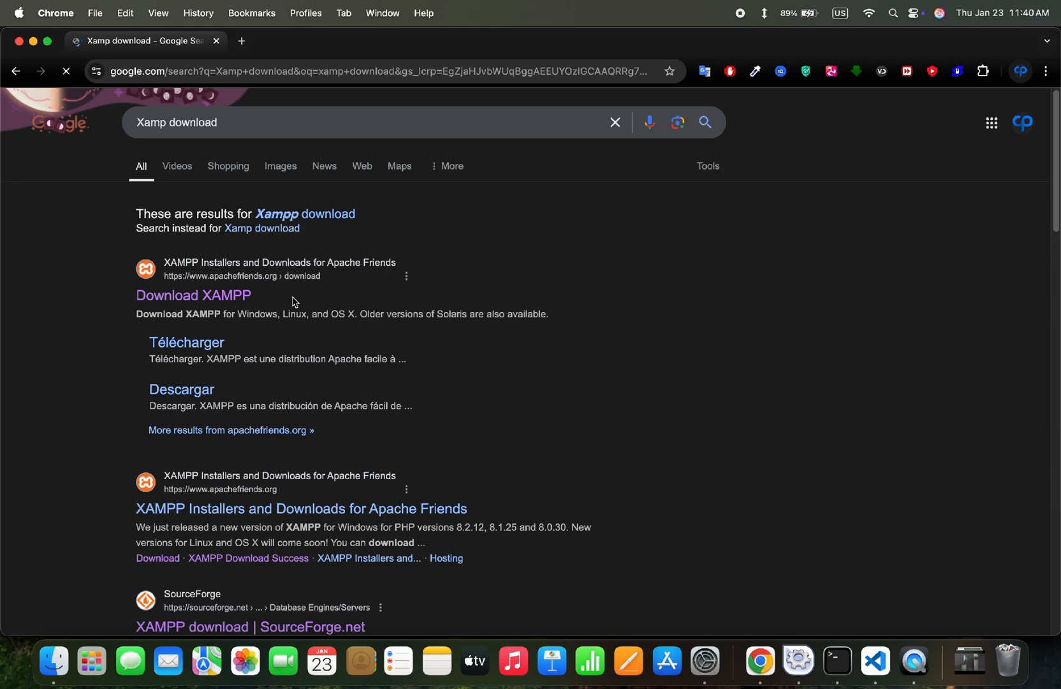
pyautogui.click(194, 295)
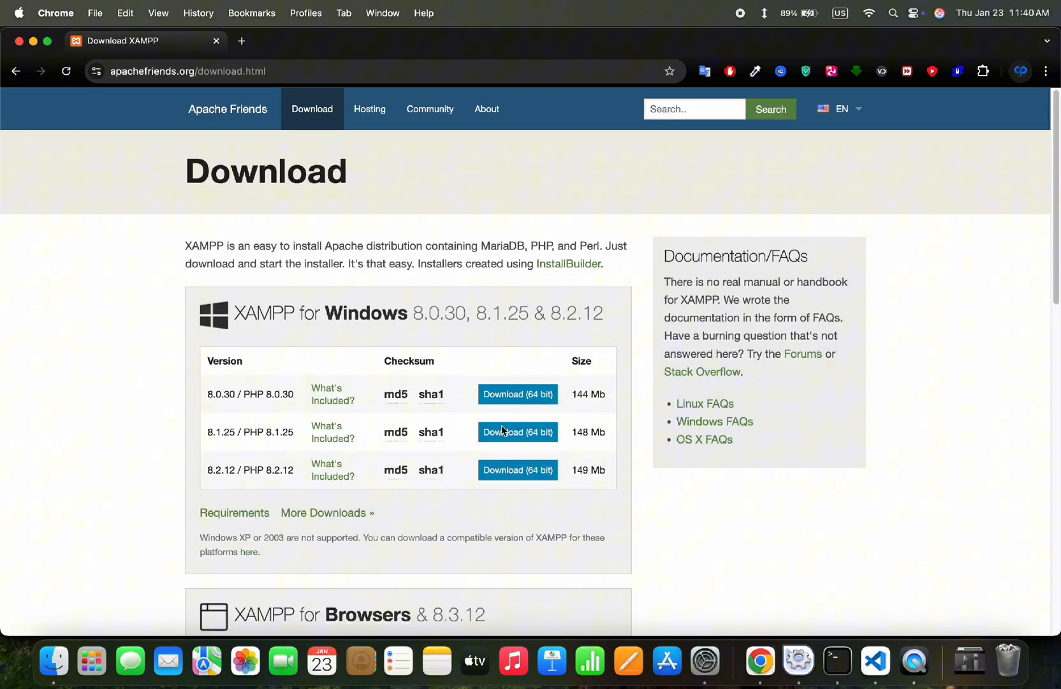
pyautogui.scroll(-3)
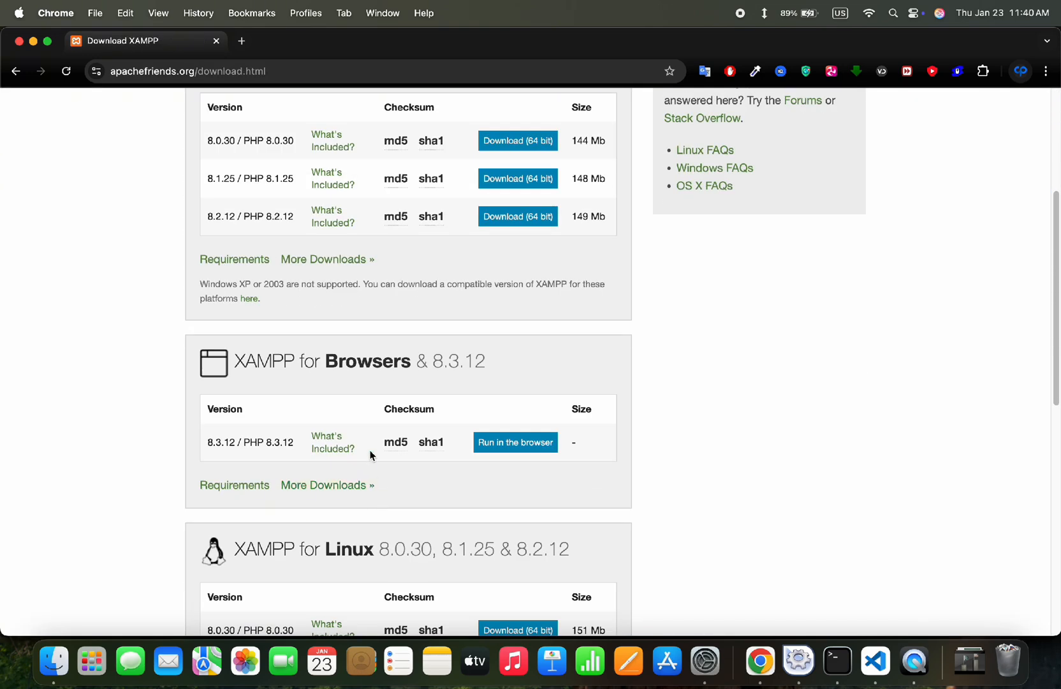
pyautogui.scroll(-3)
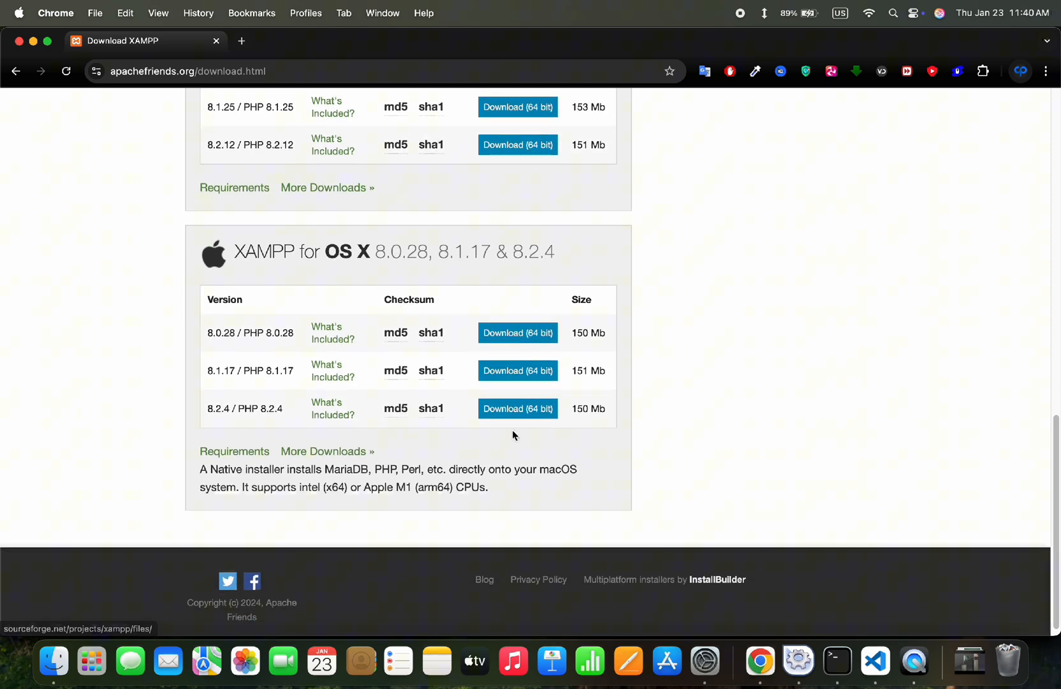
pyautogui.click(518, 408)
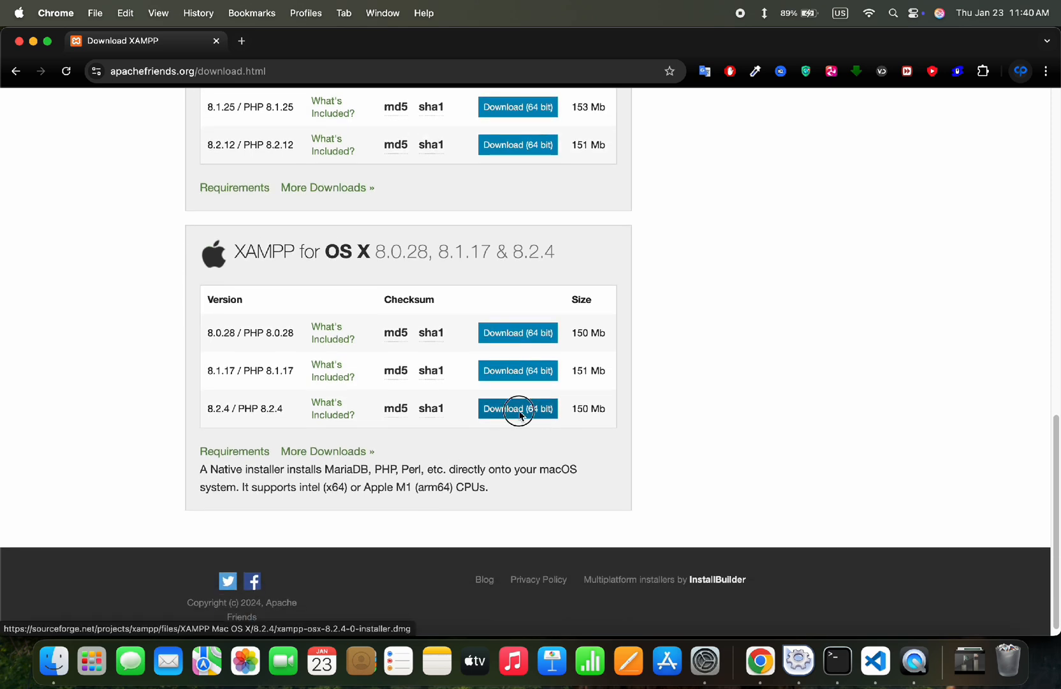
# Download the XAMPP 8.2.4 OS X (64 bit) installer and confirm it finished in Downloads
pyautogui.click(518, 408)
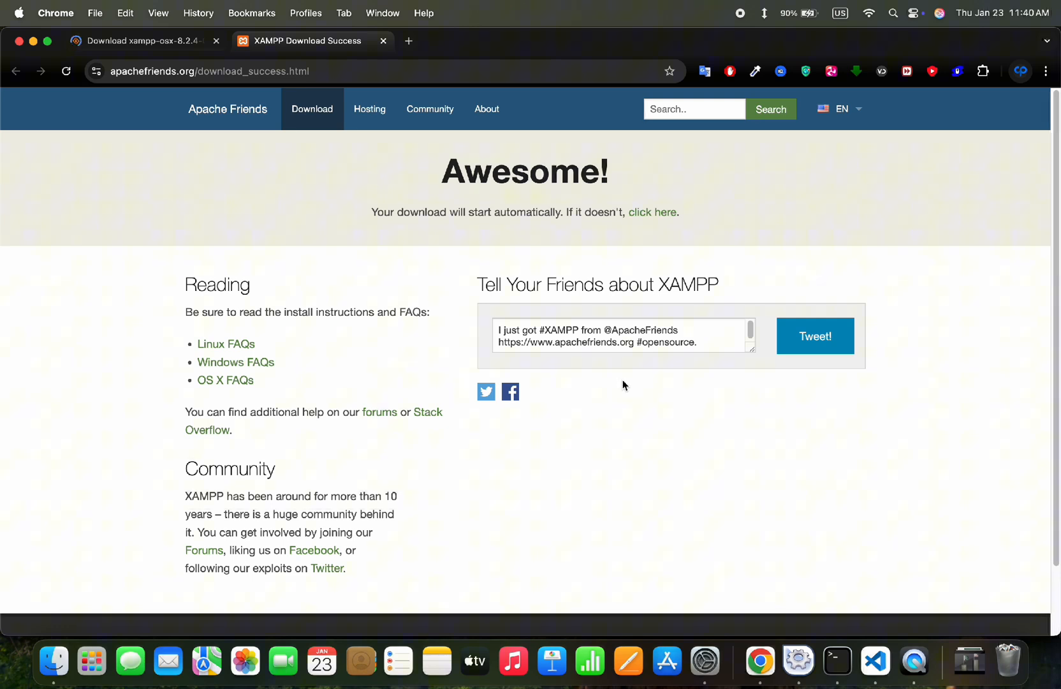
pyautogui.moveTo(650, 218)
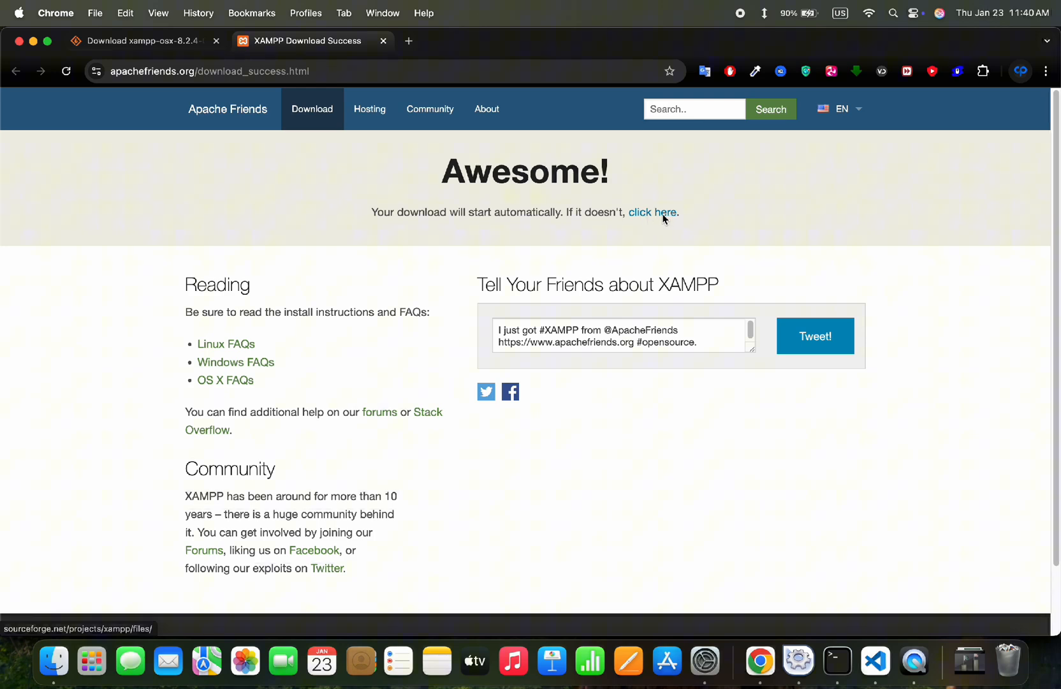
pyautogui.click(653, 212)
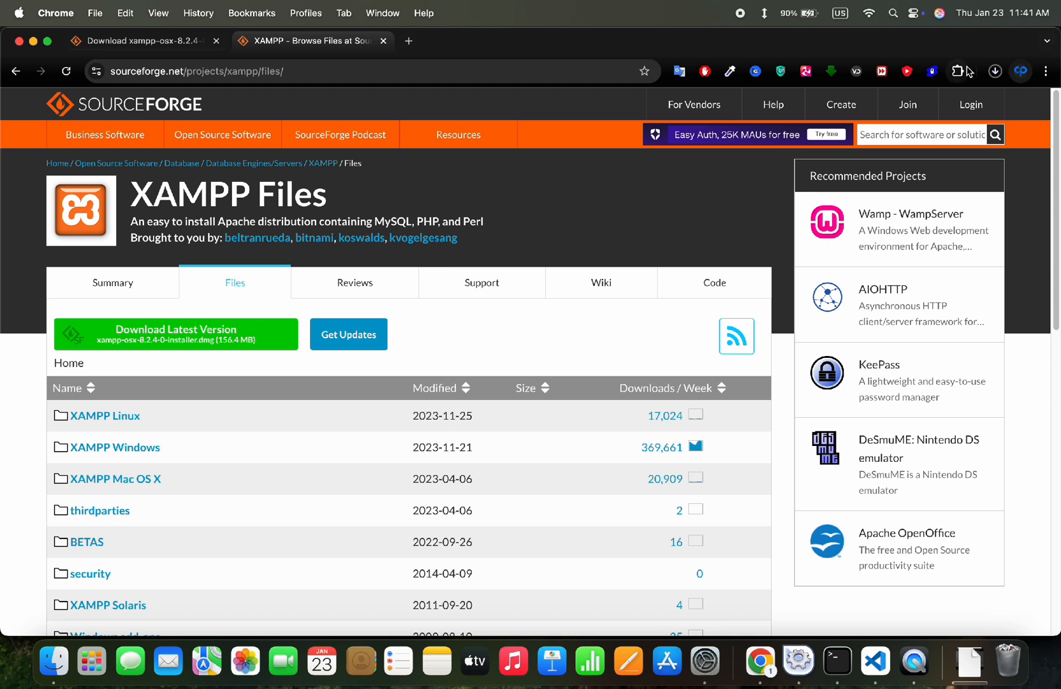
pyautogui.click(994, 70)
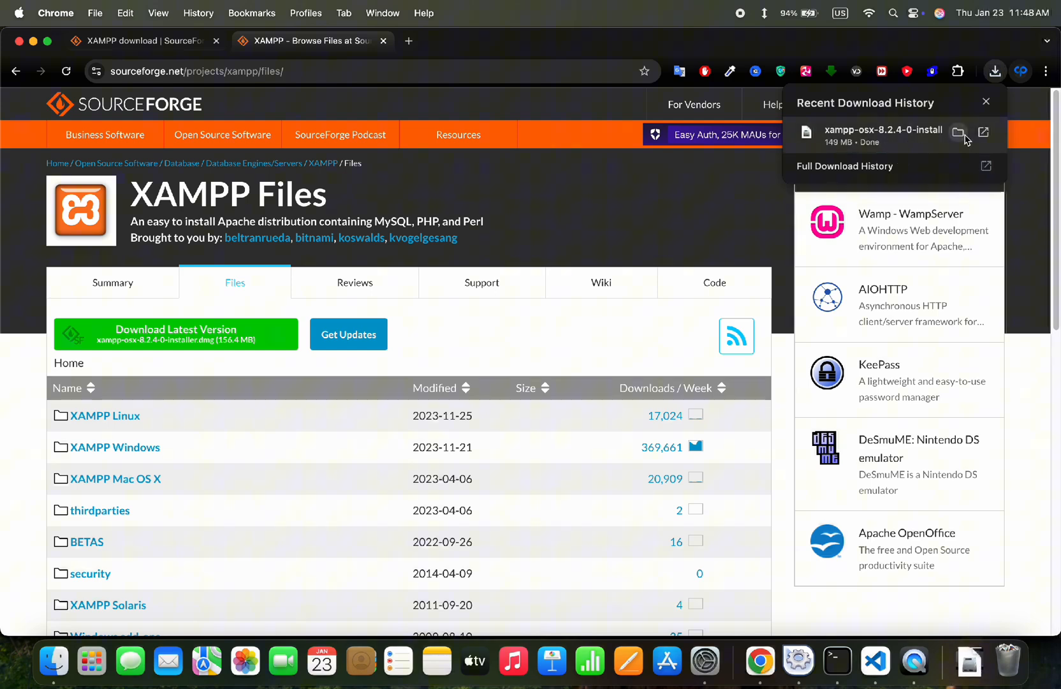
# Mount the downloaded XAMPP .dmg and try the installer, dismissing the 'Not Opened' alert
pyautogui.click(958, 133)
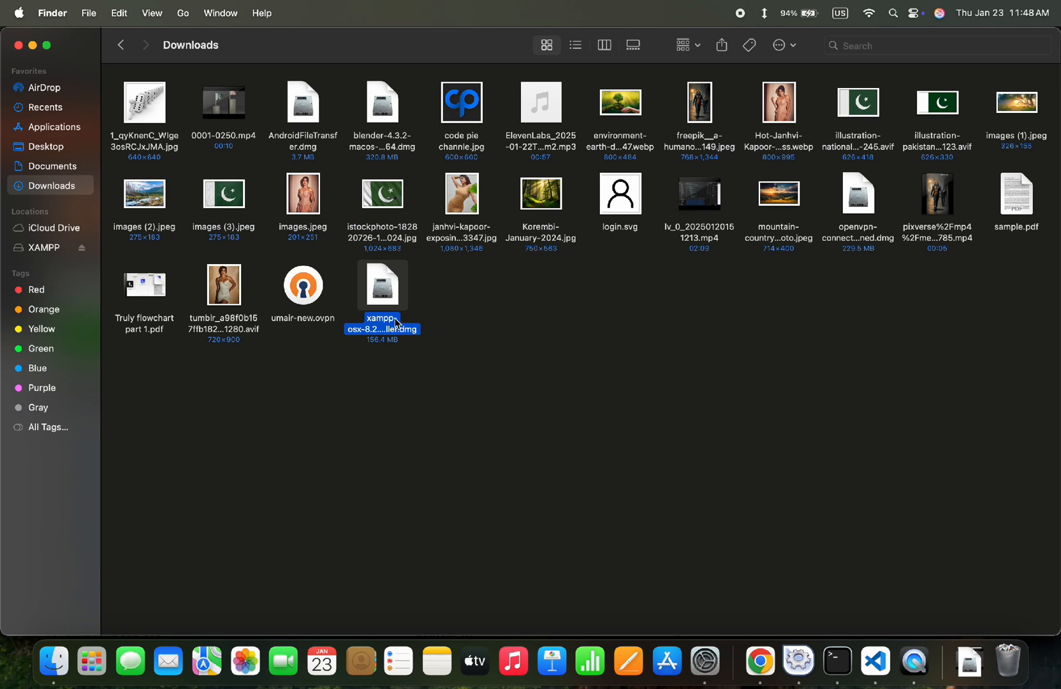
pyautogui.doubleClick(383, 284)
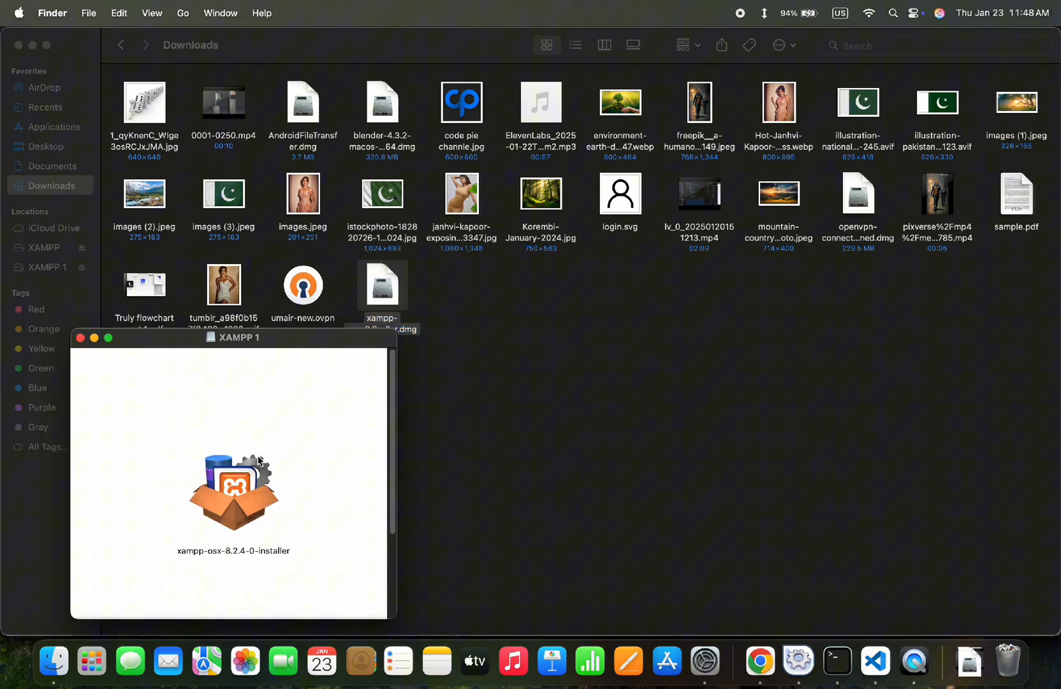
pyautogui.click(233, 493)
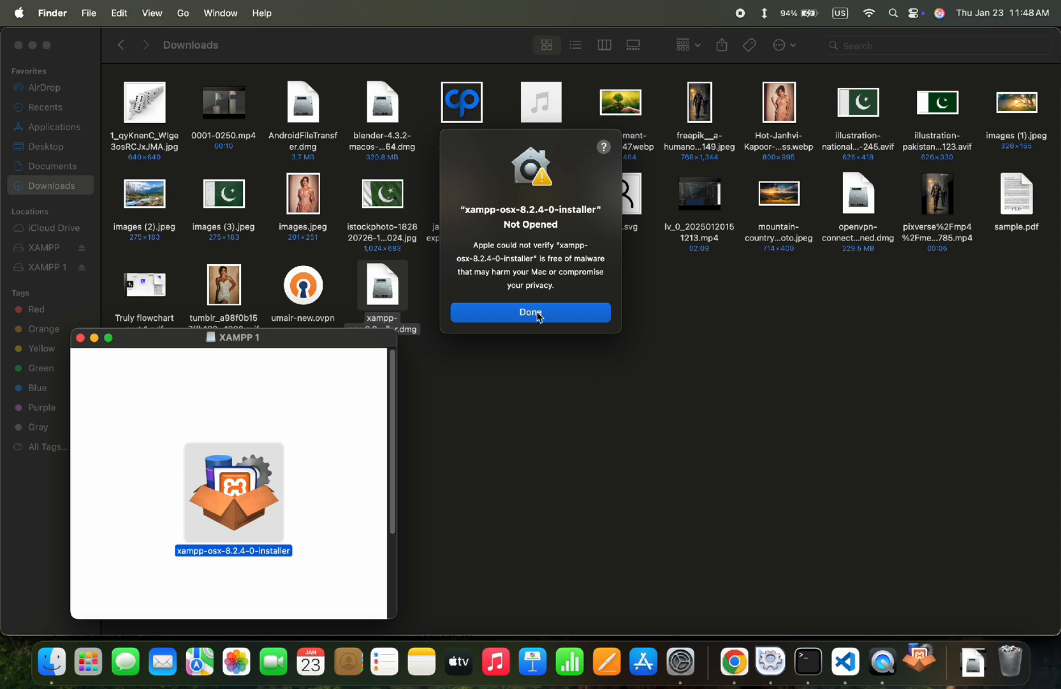
pyautogui.click(531, 311)
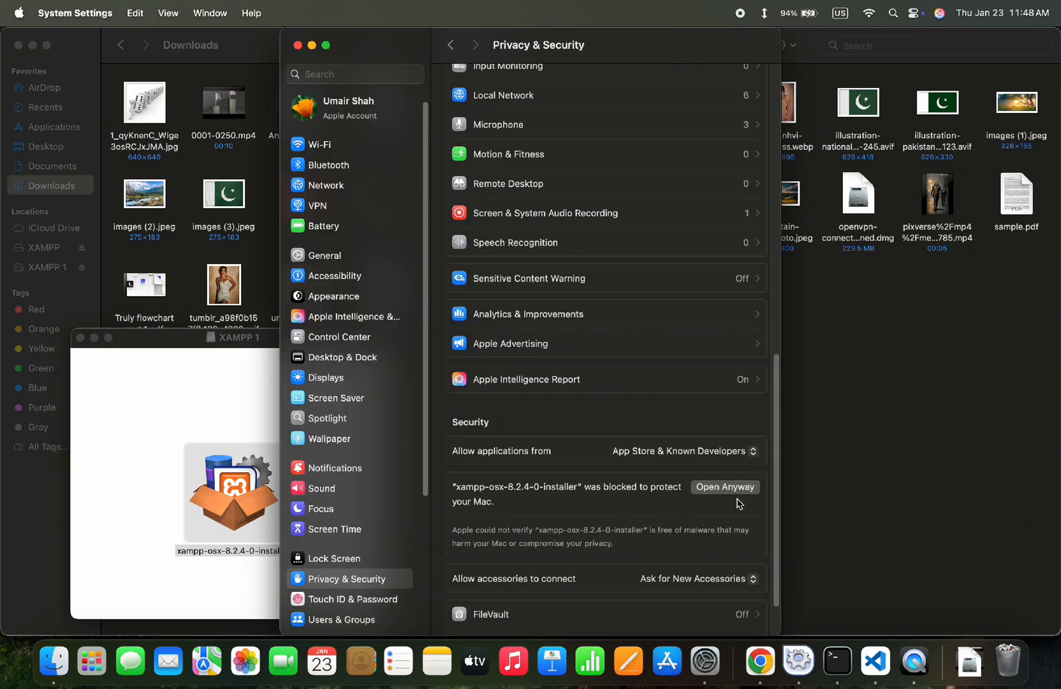
# Approve the blocked XAMPP installer via Open Anyway, authorising with the admin password
pyautogui.click(724, 486)
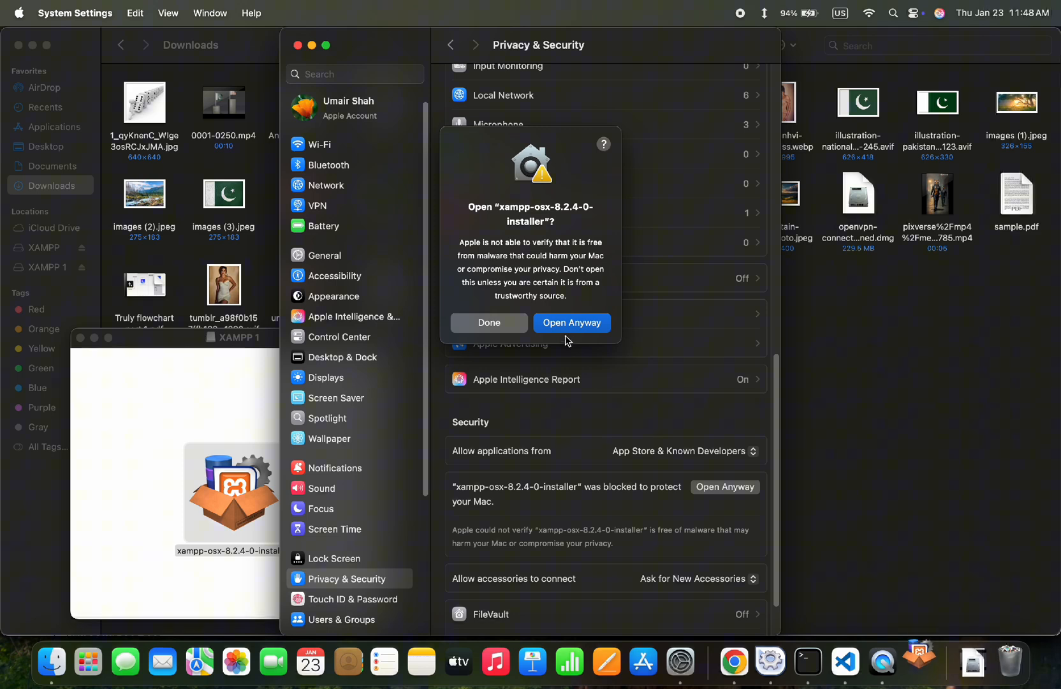
pyautogui.click(572, 322)
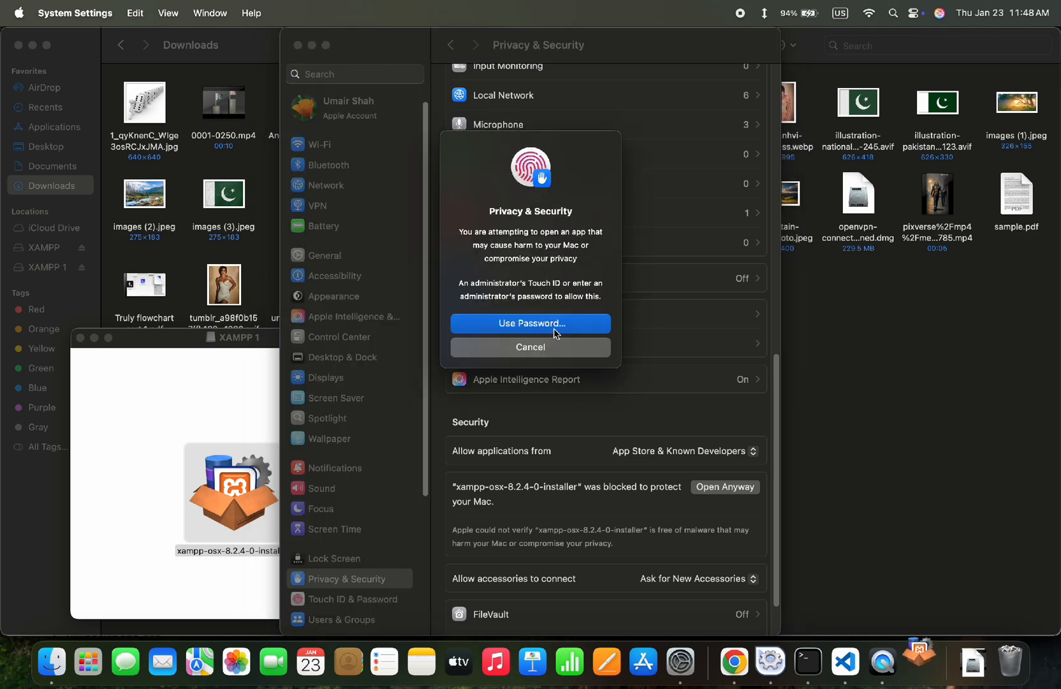
pyautogui.click(530, 323)
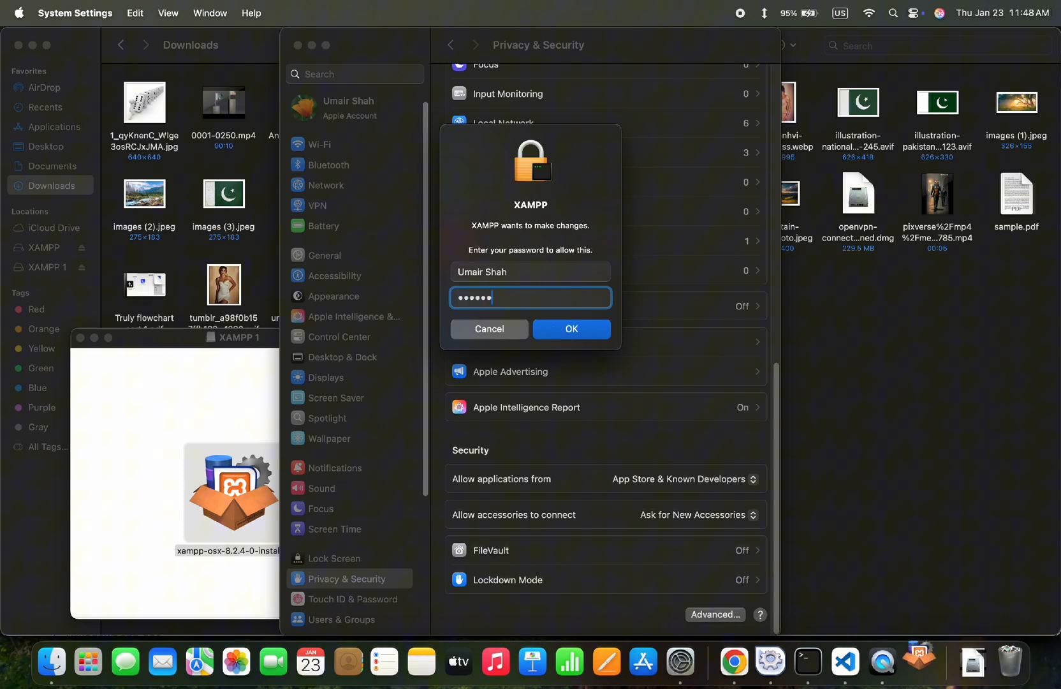
pyautogui.write('••')
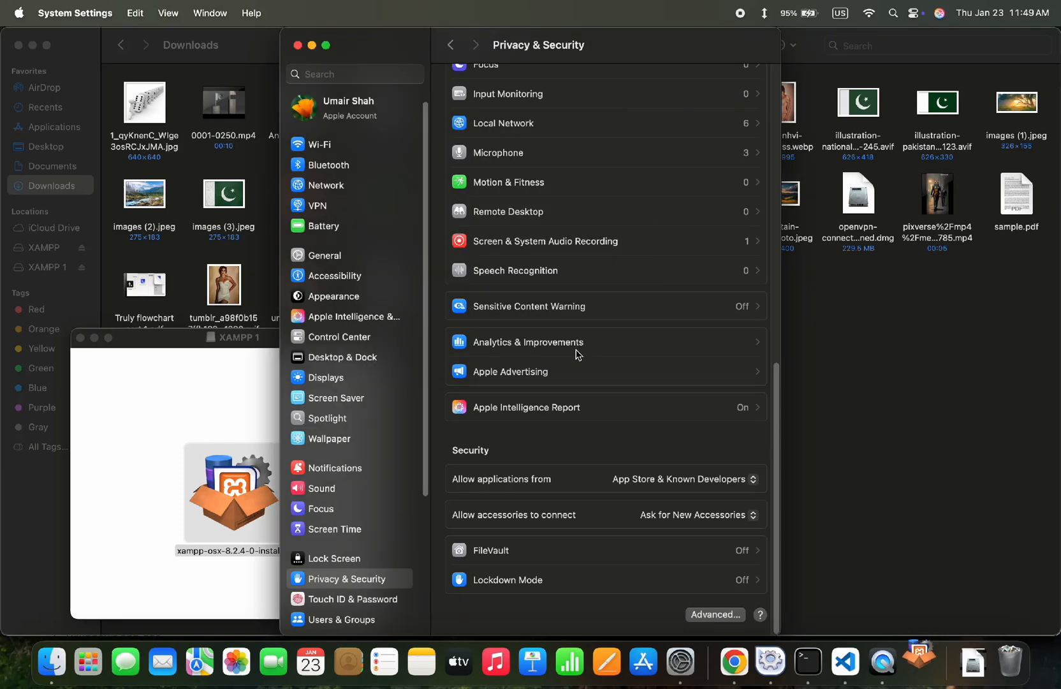
pyautogui.moveTo(587, 348)
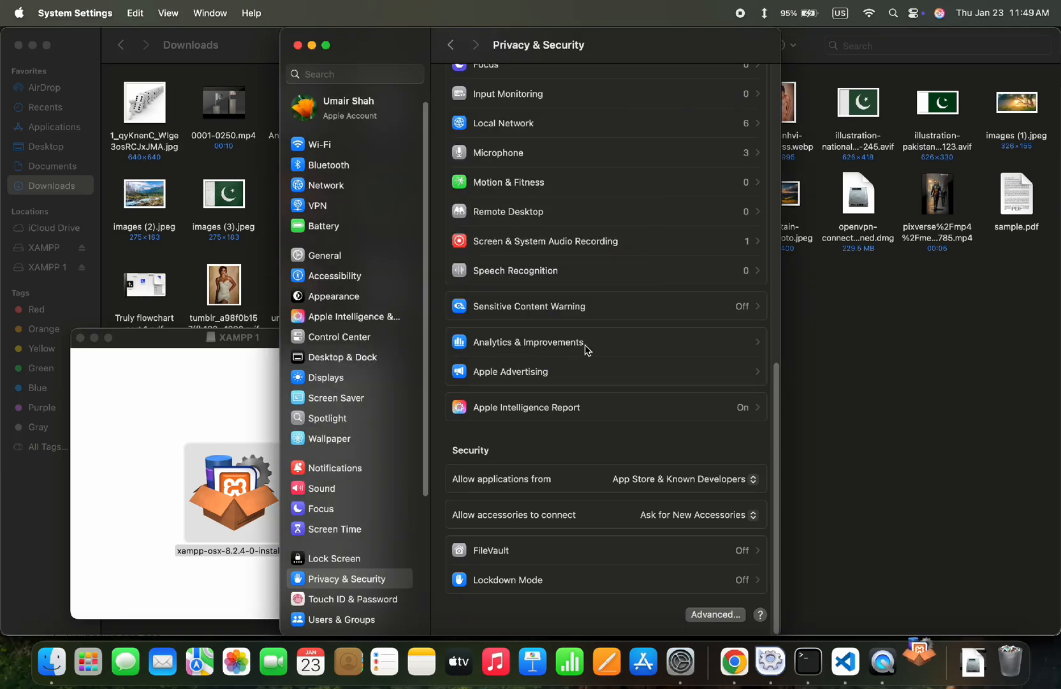
pyautogui.moveTo(749, 442)
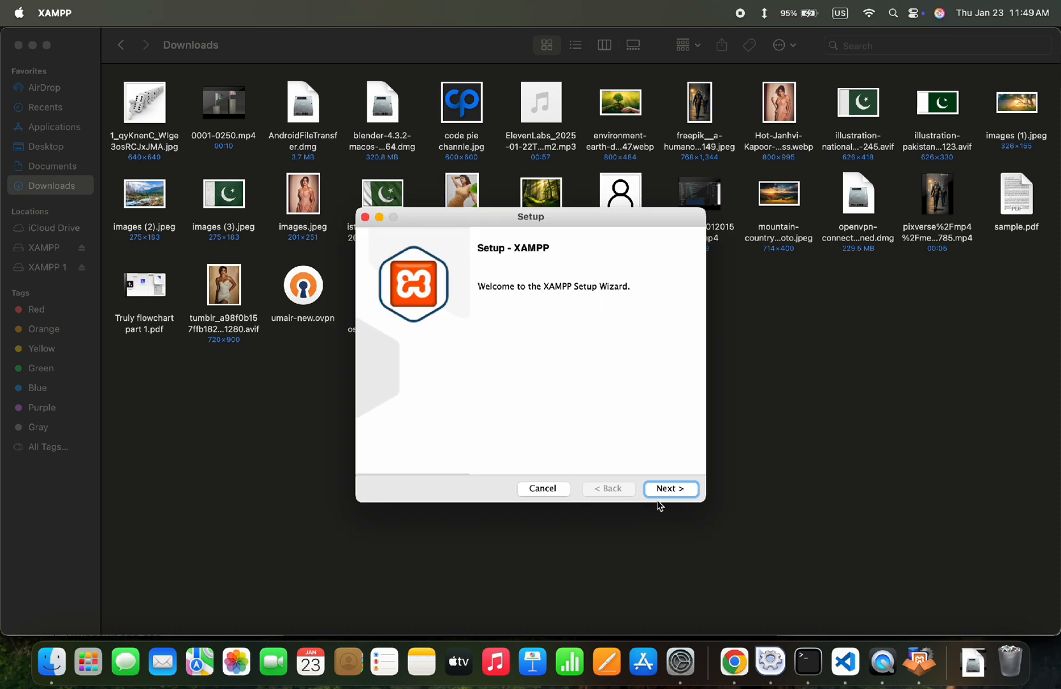
# Run the Setup wizard with default components into /Applications/XAMPP and launch XAMPP on Finish
pyautogui.click(670, 488)
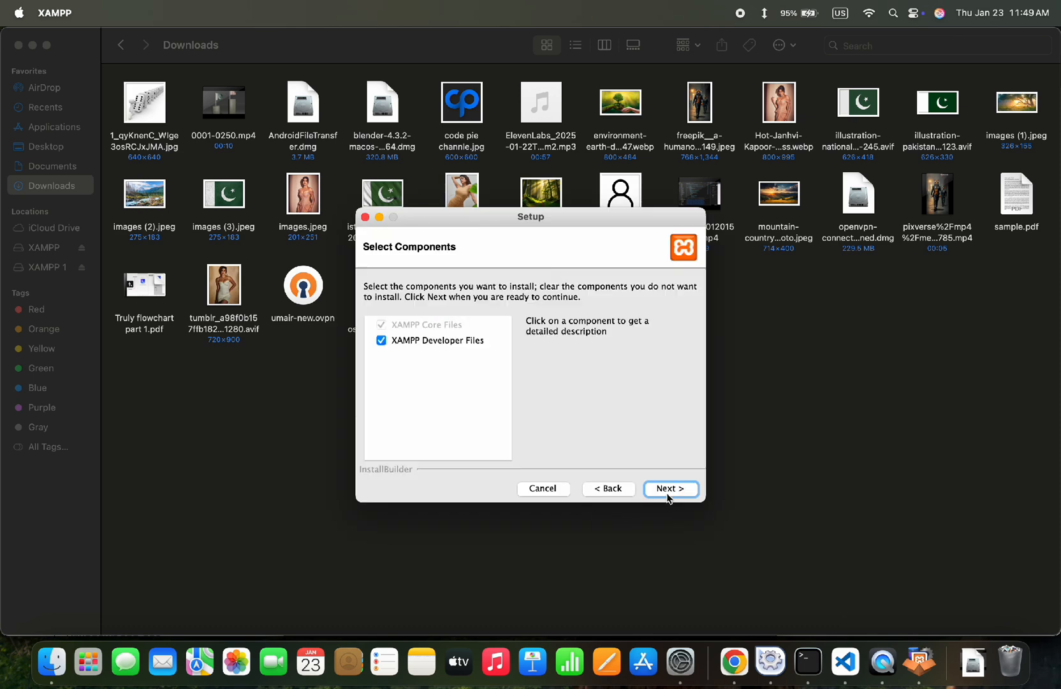
pyautogui.click(670, 489)
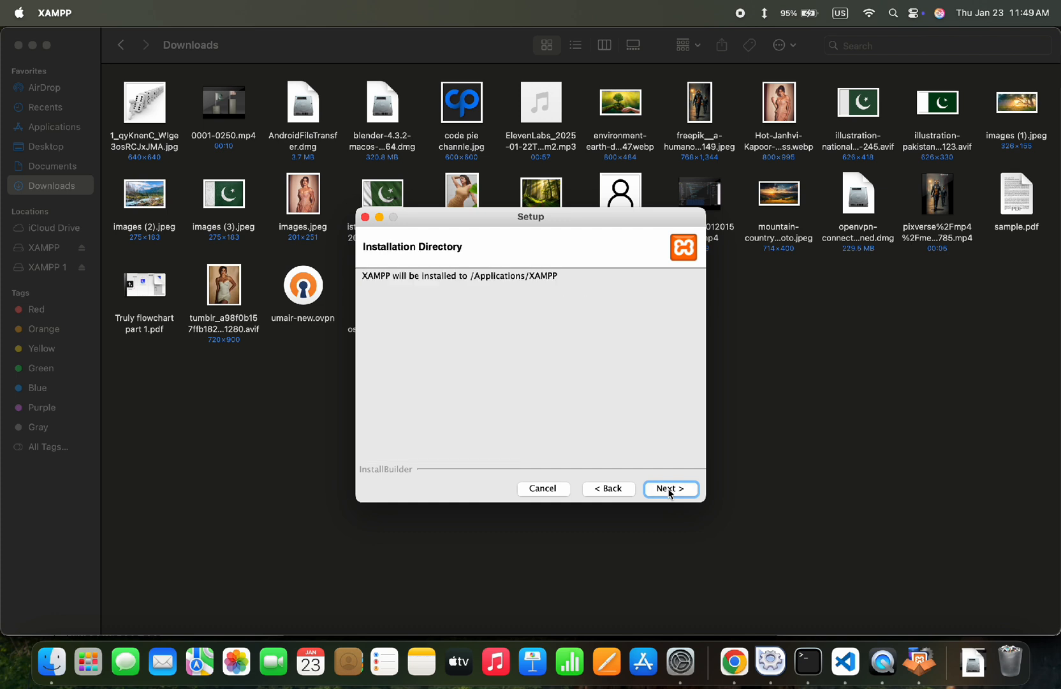
pyautogui.moveTo(485, 287)
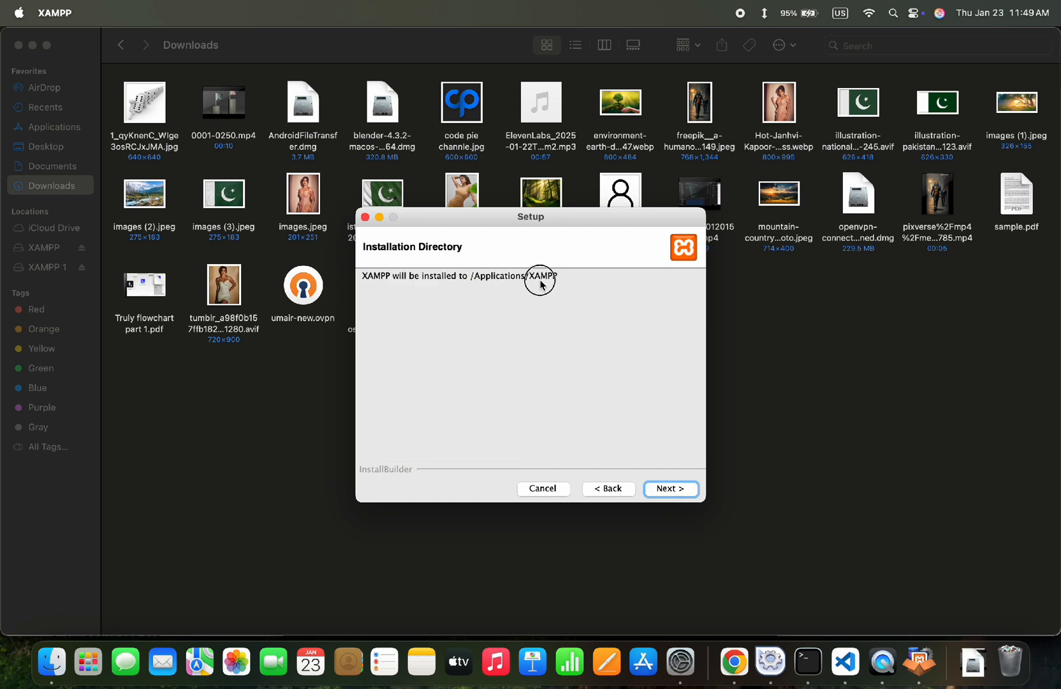
pyautogui.moveTo(596, 396)
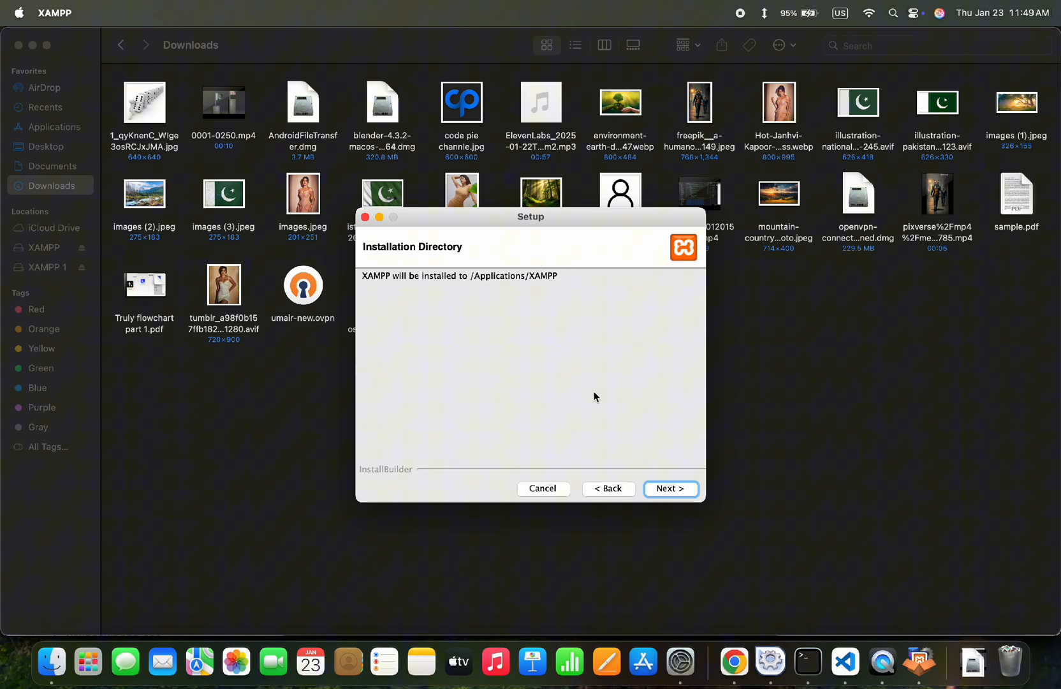
pyautogui.click(671, 488)
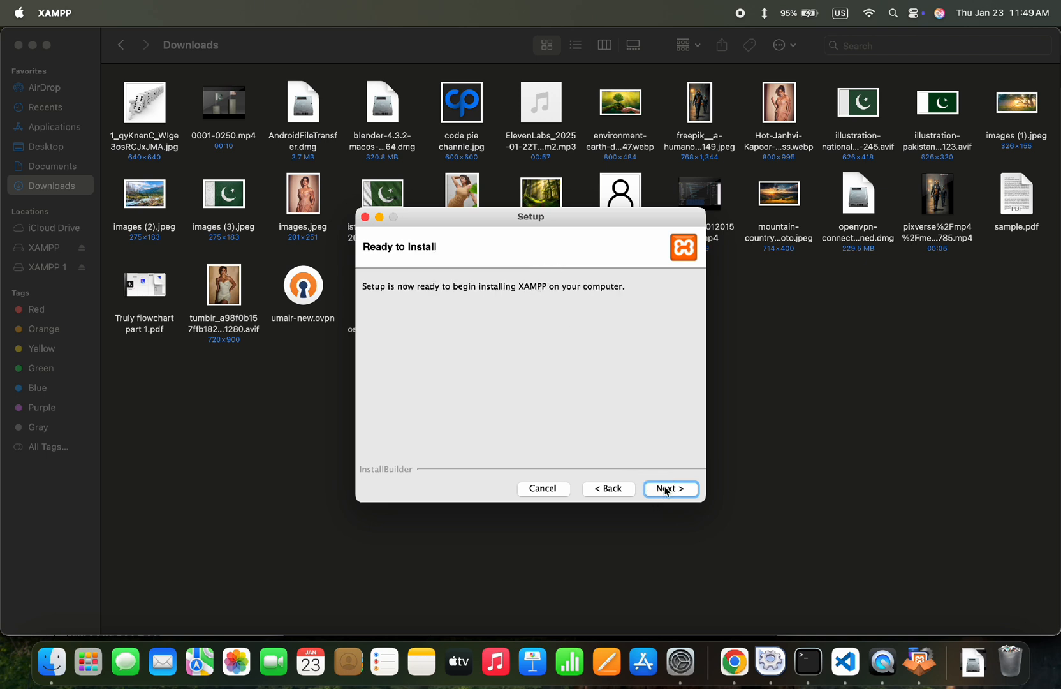
pyautogui.click(671, 489)
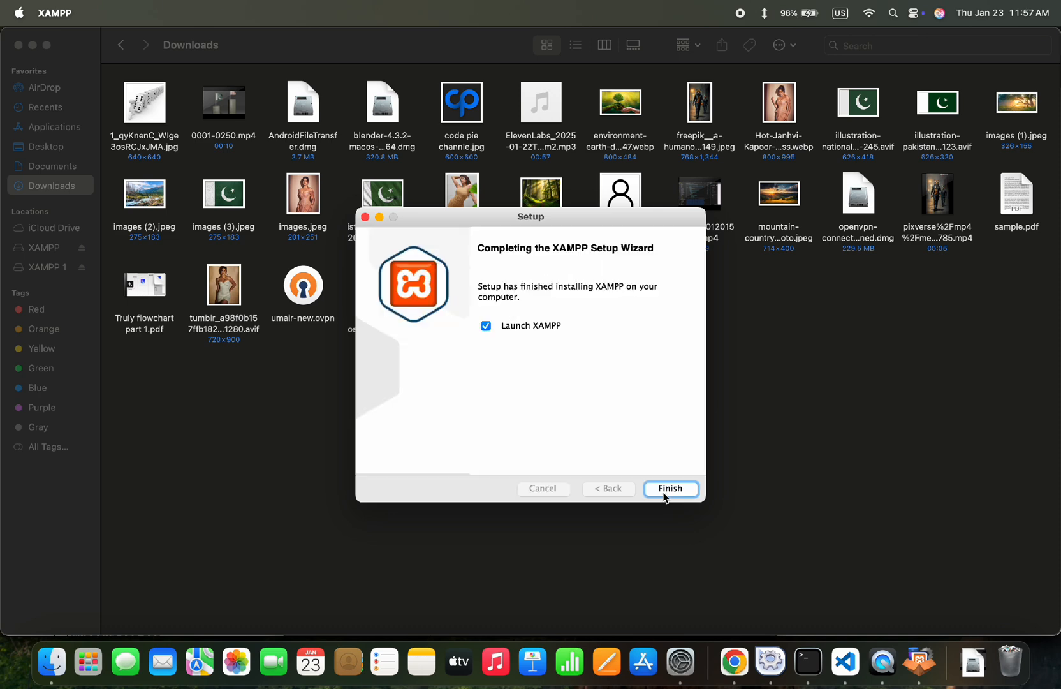
pyautogui.click(671, 488)
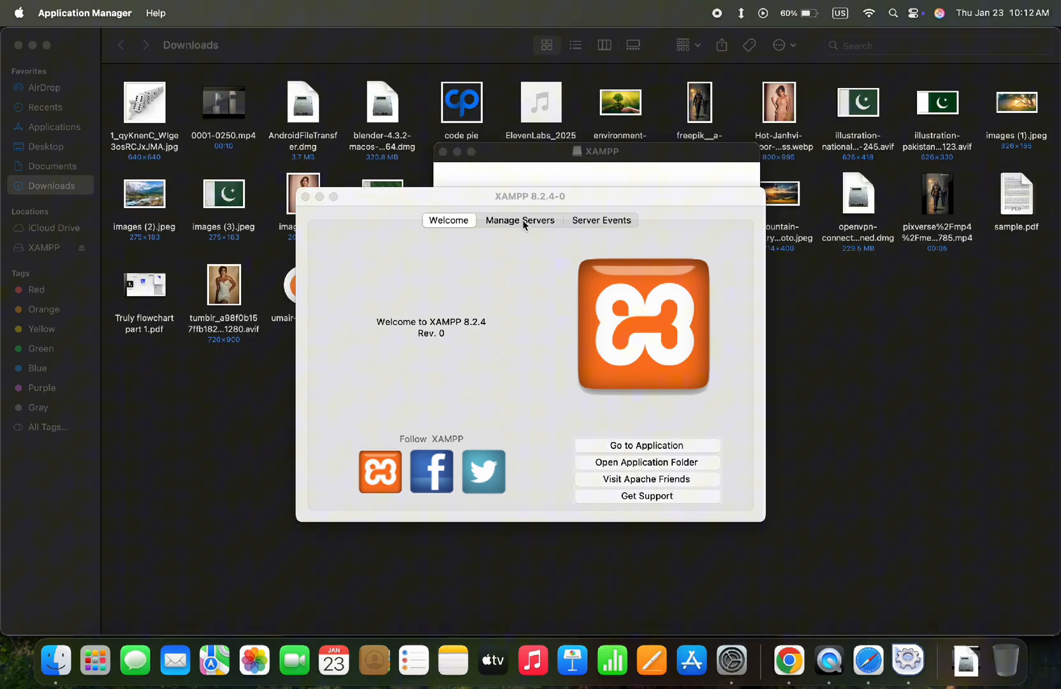
# Start the MySQL Database server under Manage Servers, then go to the localhost application page
pyautogui.click(519, 220)
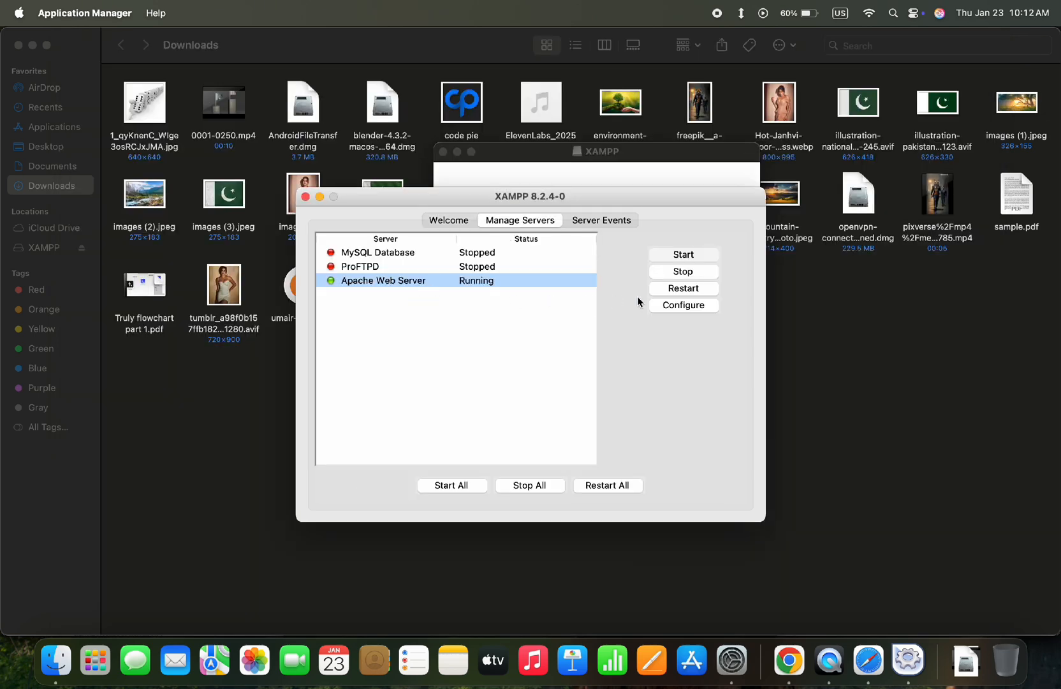
pyautogui.moveTo(482, 287)
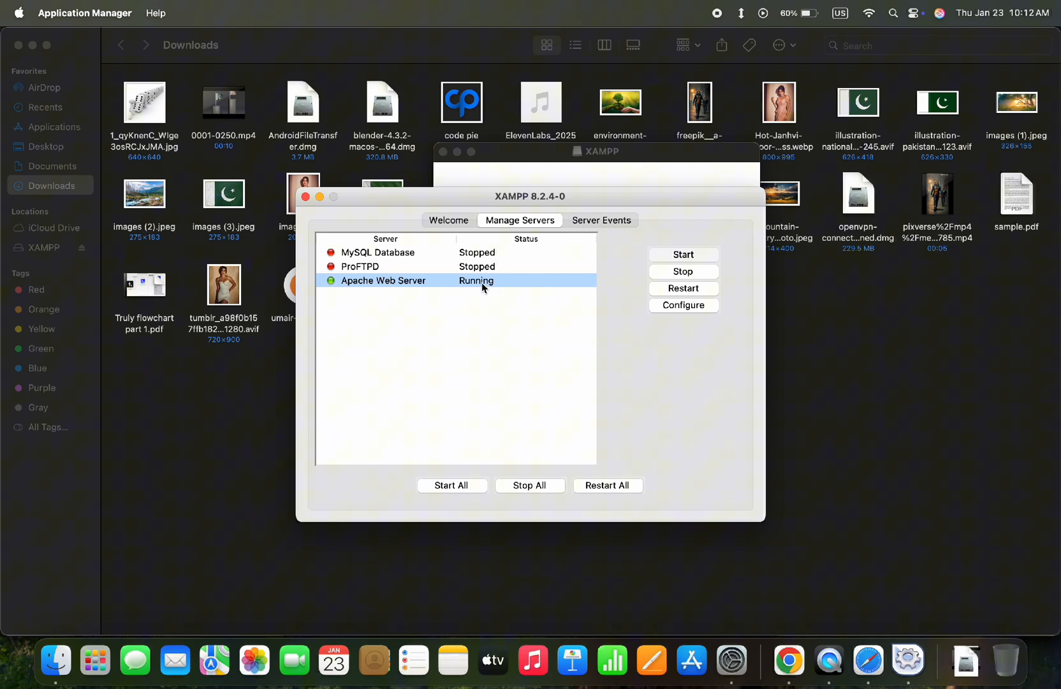
pyautogui.click(377, 251)
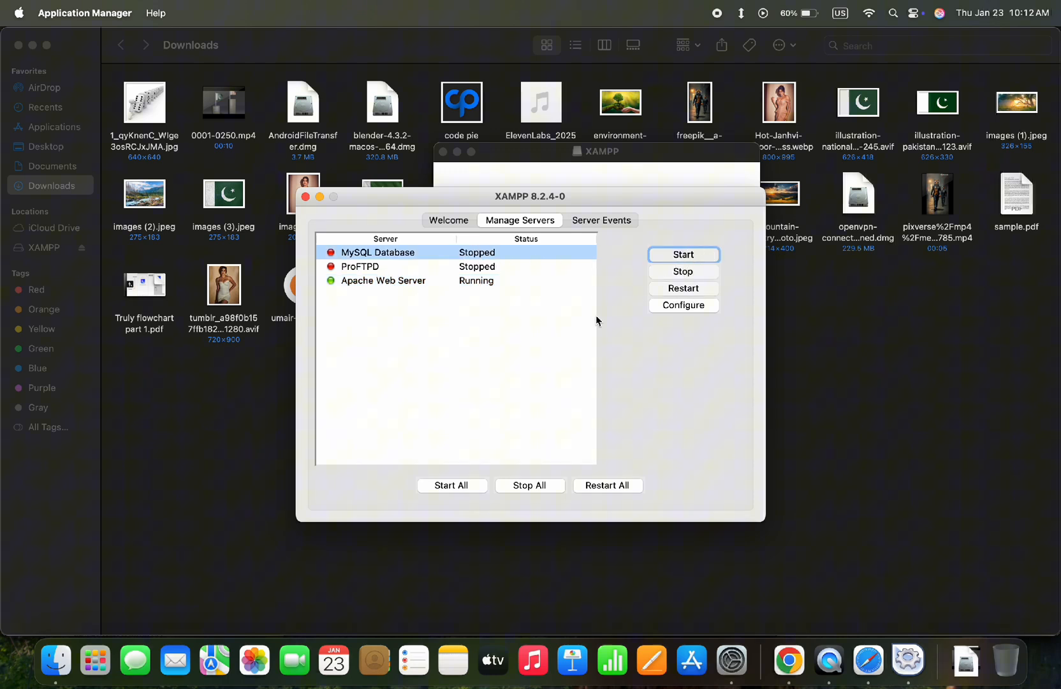
pyautogui.click(684, 254)
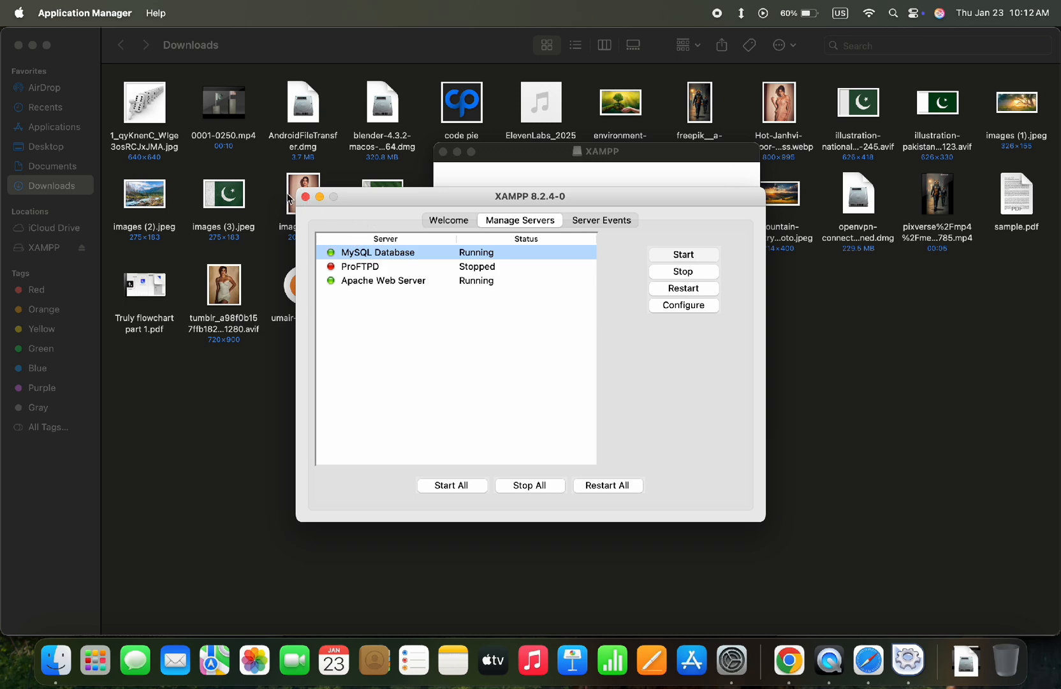
pyautogui.click(449, 220)
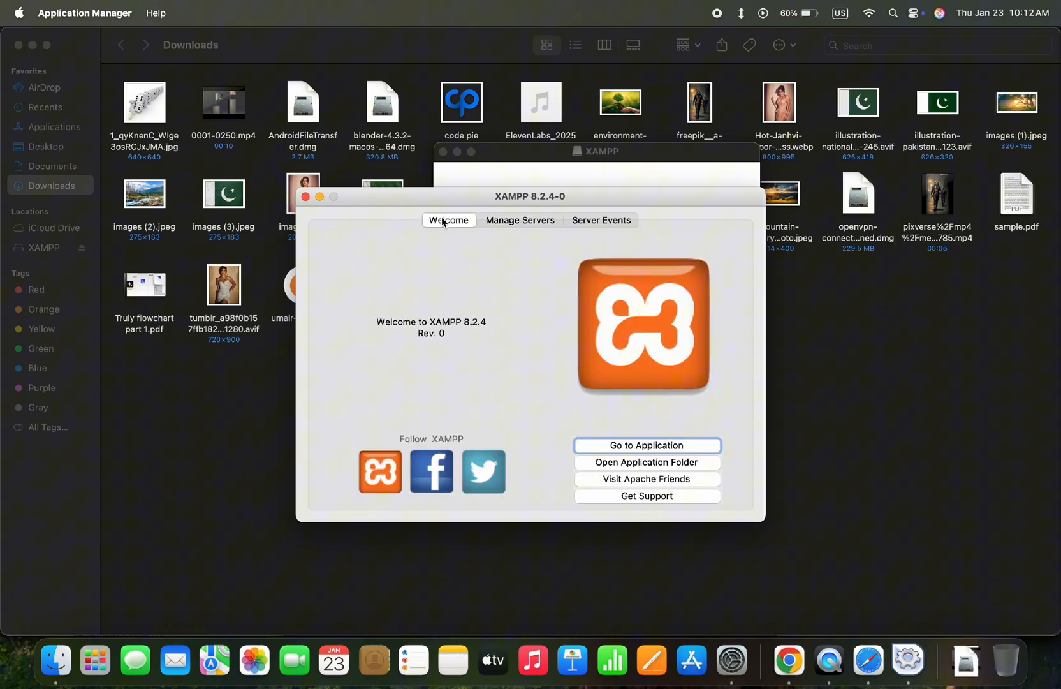
pyautogui.click(647, 445)
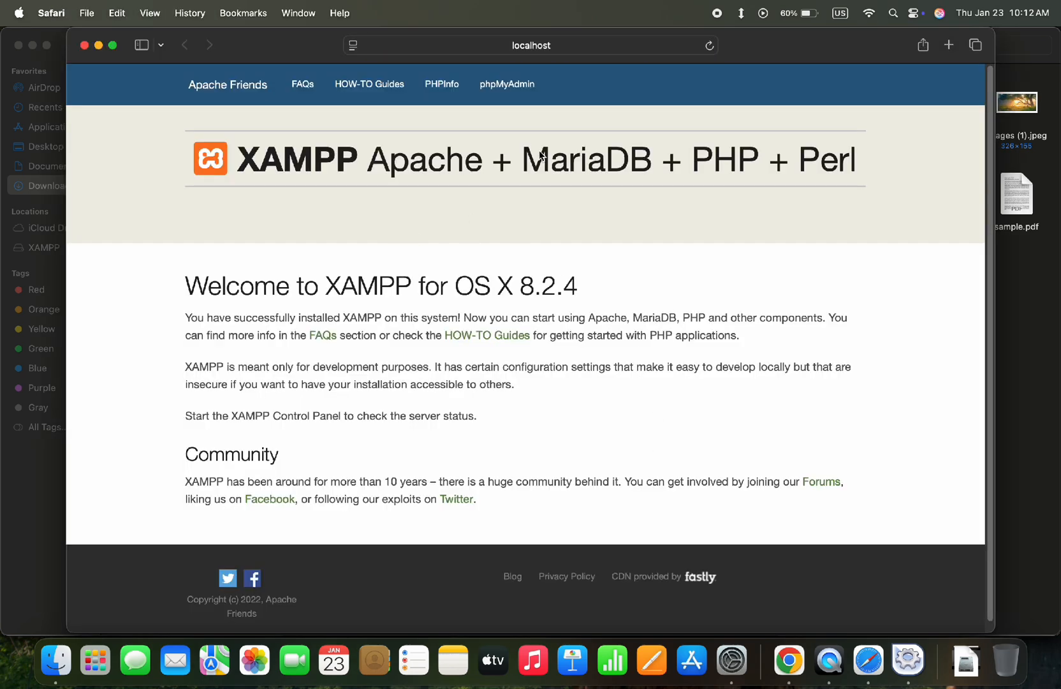
# Open phpMyAdmin's new-database form from the dashboard, then close Safari
pyautogui.click(507, 83)
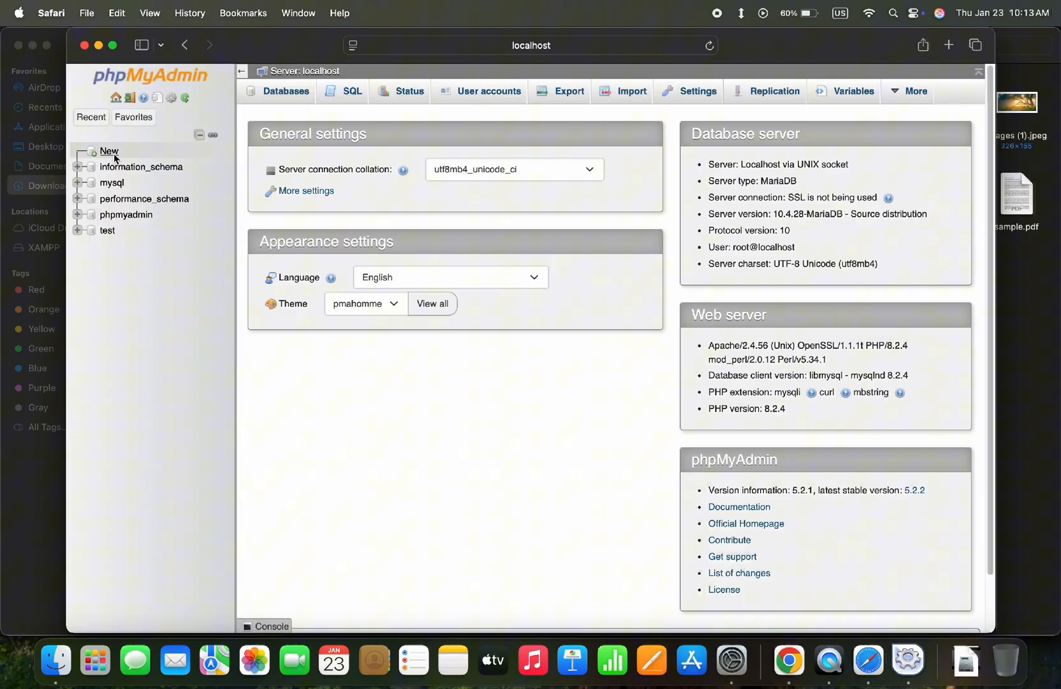
pyautogui.click(285, 91)
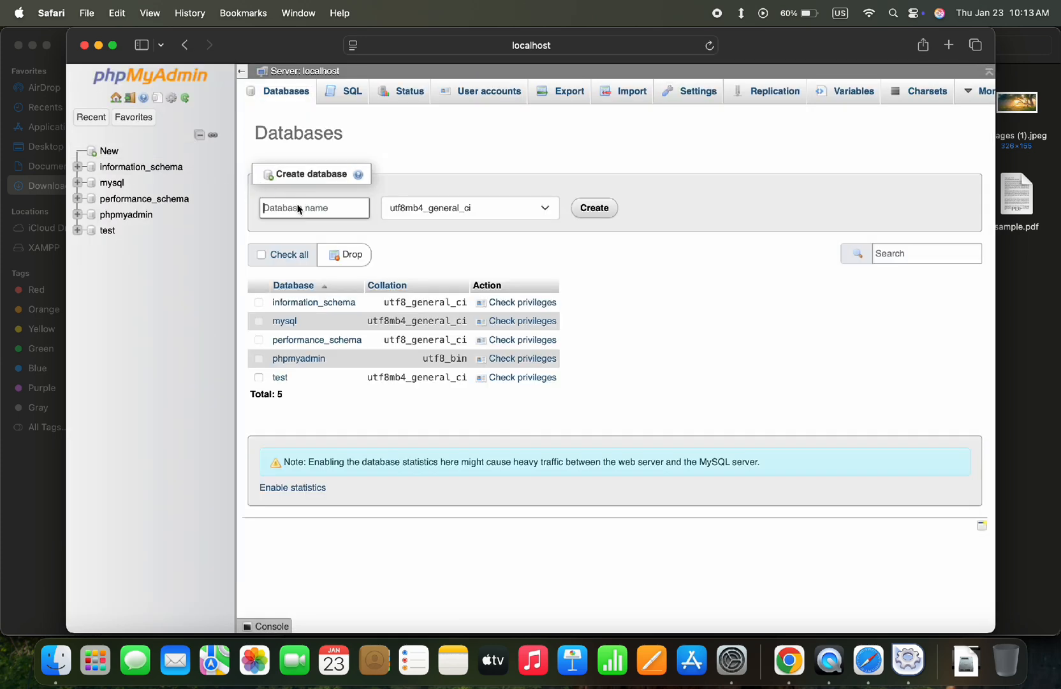
pyautogui.write('tr')
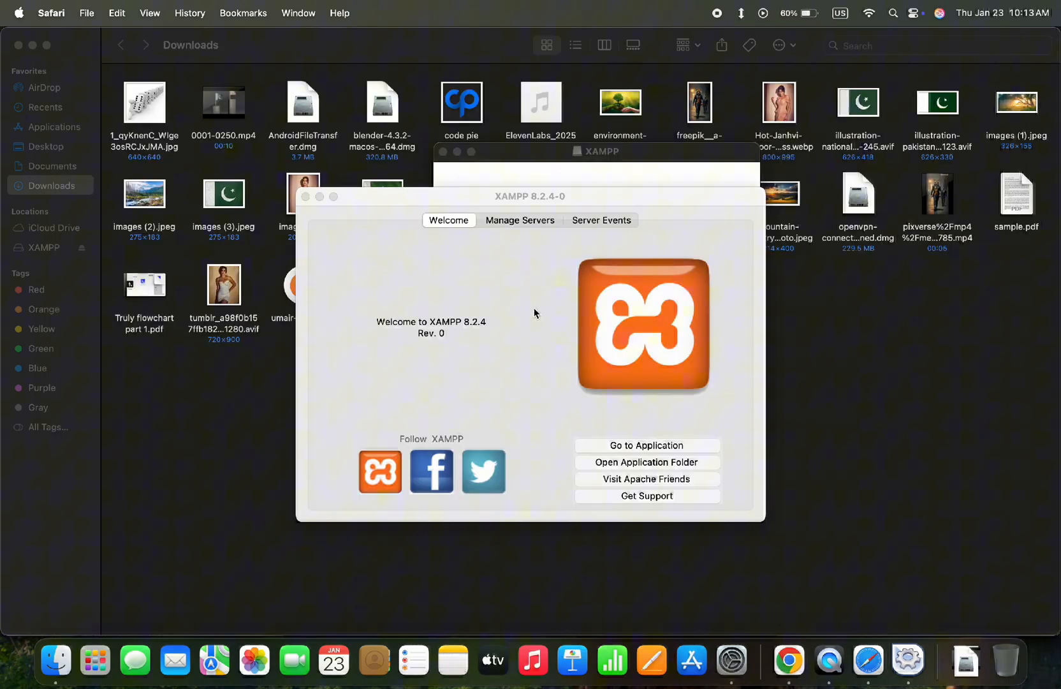
# Open the XAMPP application folder in Finder and go into htdocs
pyautogui.click(646, 462)
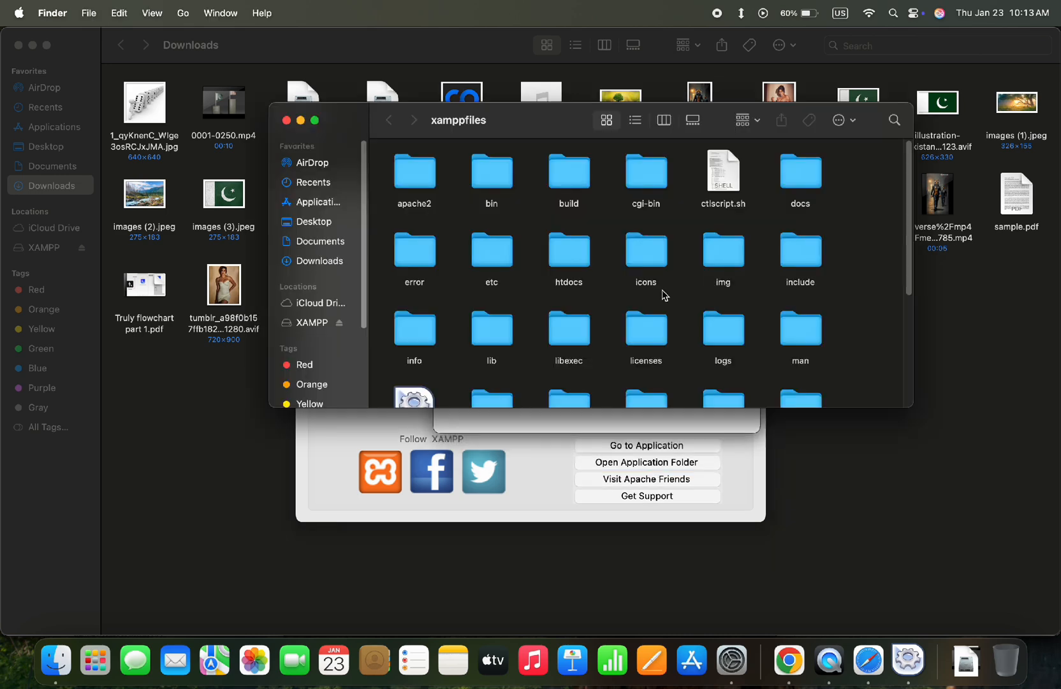
pyautogui.doubleClick(569, 250)
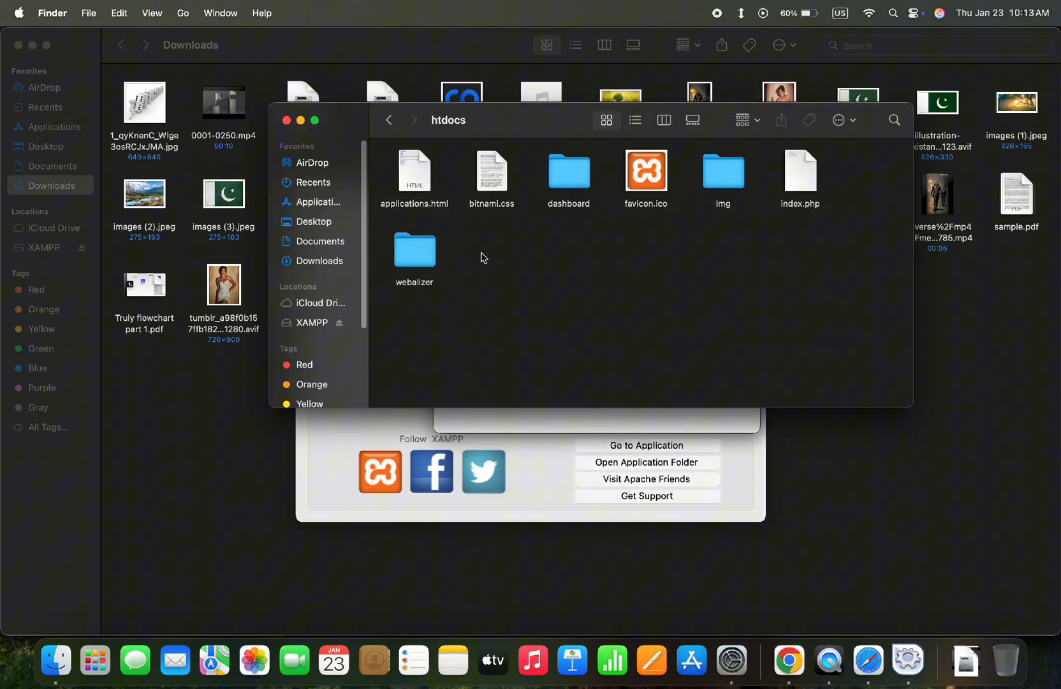
pyautogui.moveTo(651, 293)
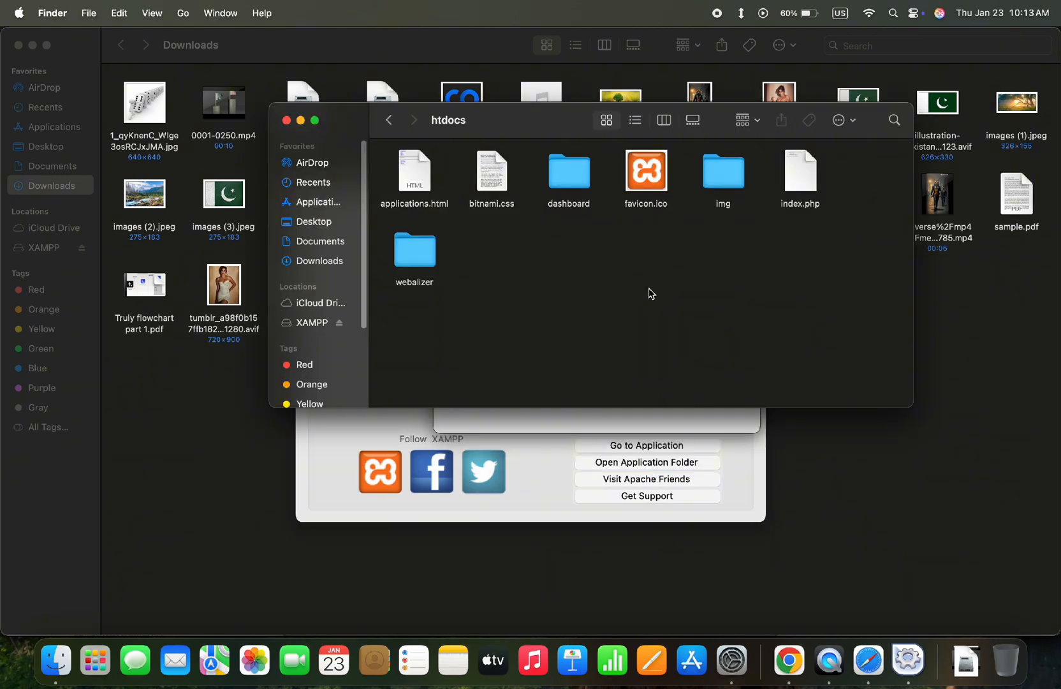